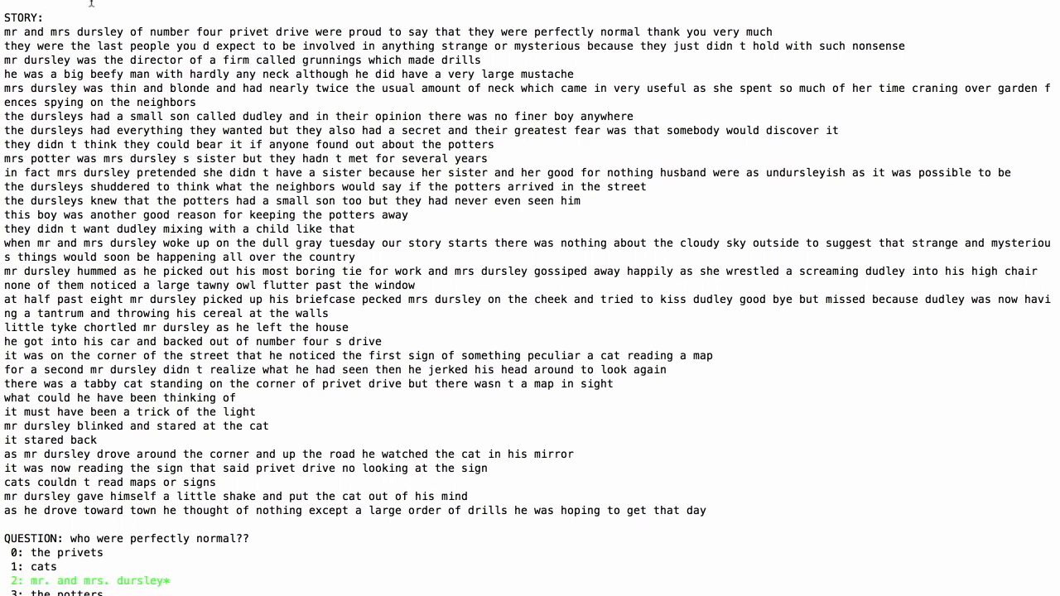
{"action": "mouse_move", "coordinate": [371, 51]}
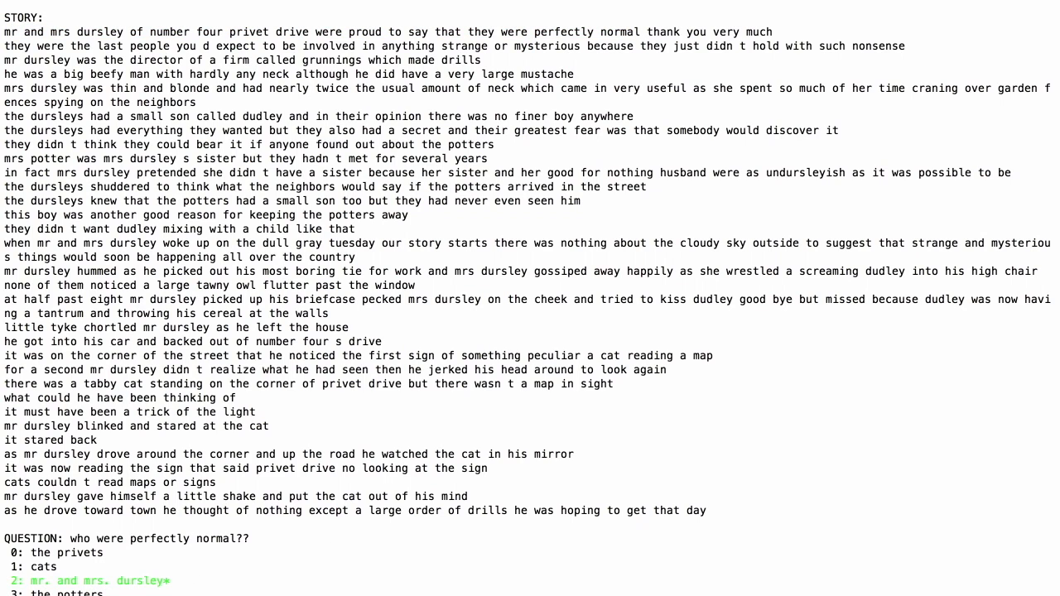
Scroll to the model's 'the potters' answer and highlight it in the output.
{"action": "scroll", "scroll_direction": "down", "scroll_amount": 3}
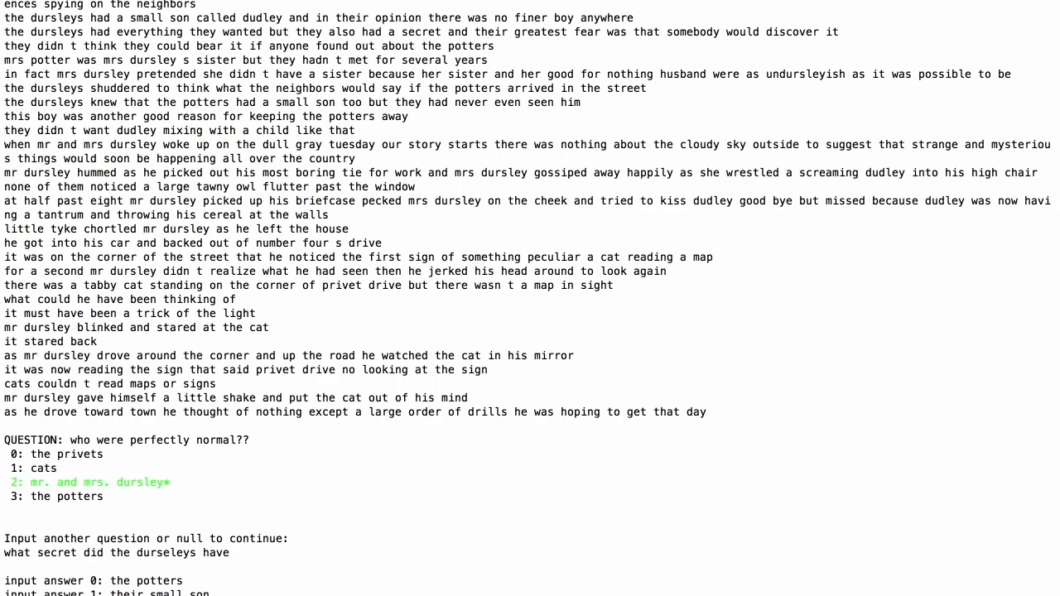
{"action": "scroll", "scroll_direction": "down", "scroll_amount": 3}
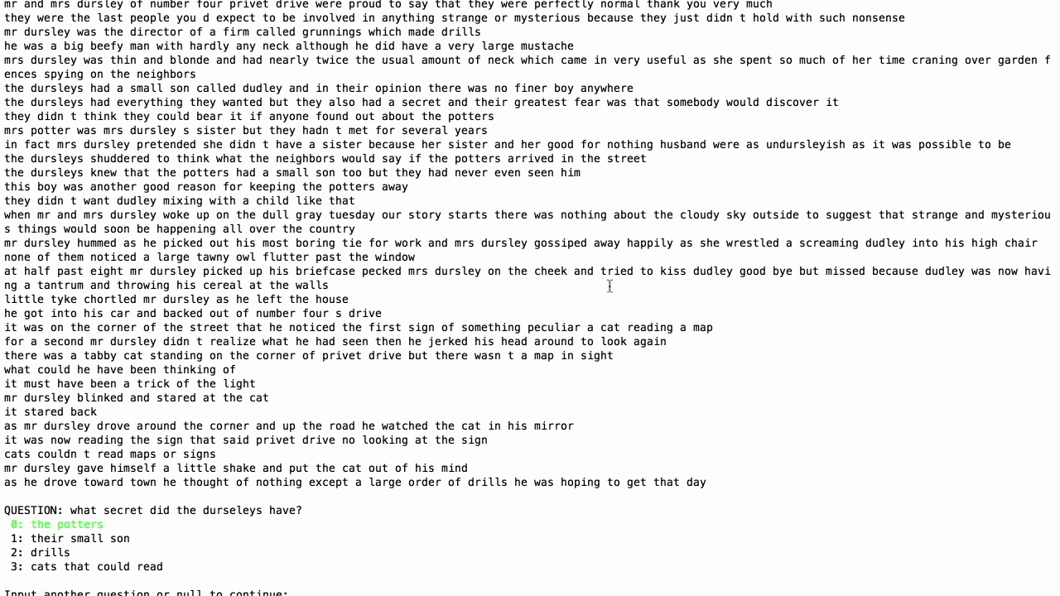
{"action": "left_click_drag", "start_coordinate": [267, 116], "coordinate": [493, 116]}
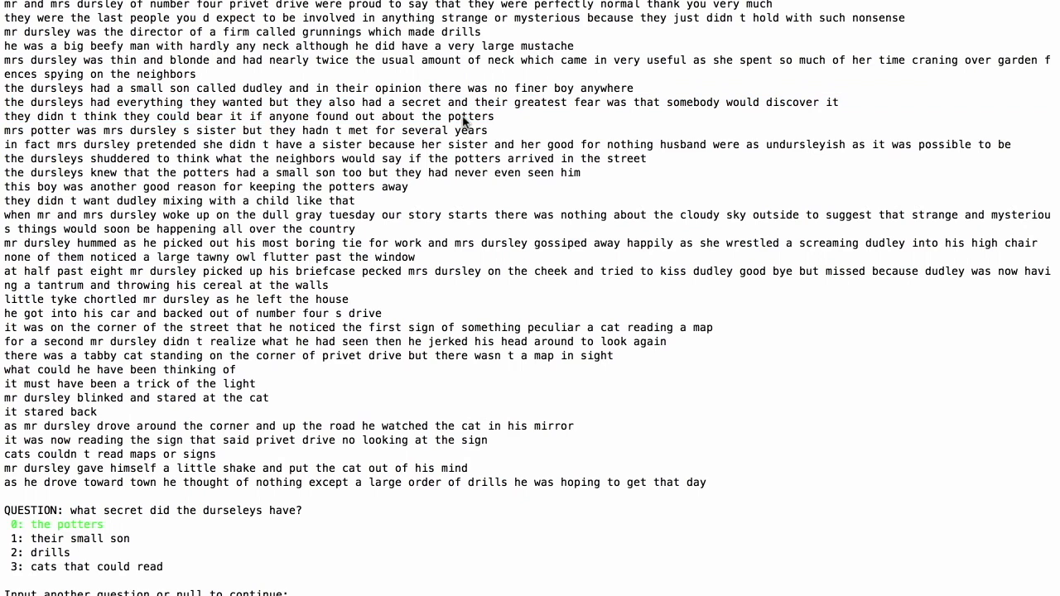
{"action": "mouse_move", "coordinate": [550, 135]}
{"action": "type", "text": "6"}
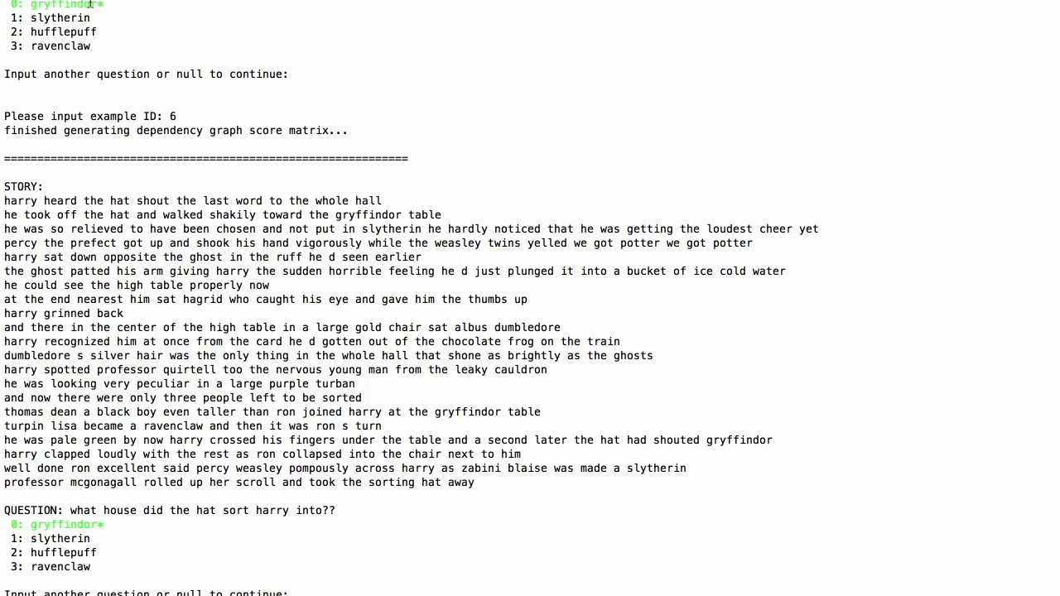
{"action": "mouse_move", "coordinate": [454, 248]}
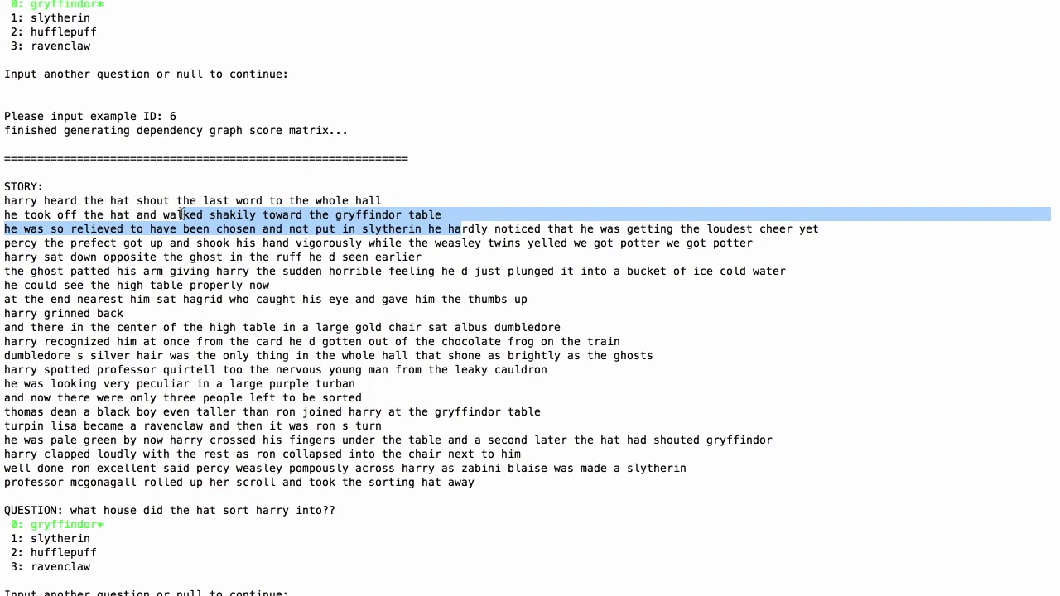
{"action": "mouse_move", "coordinate": [314, 229]}
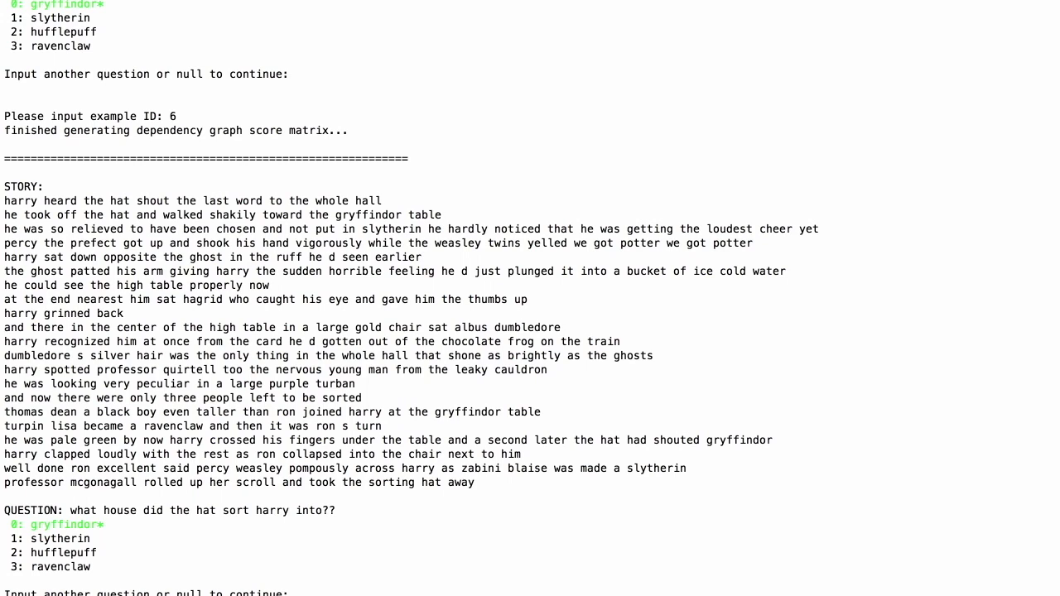
{"action": "mouse_move", "coordinate": [389, 327]}
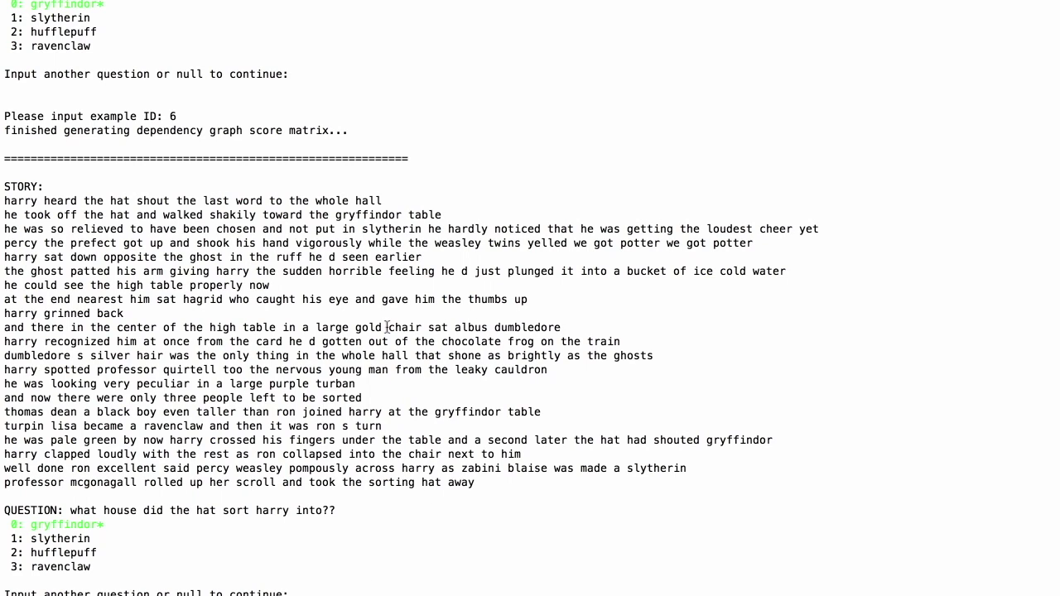
{"action": "mouse_move", "coordinate": [586, 309]}
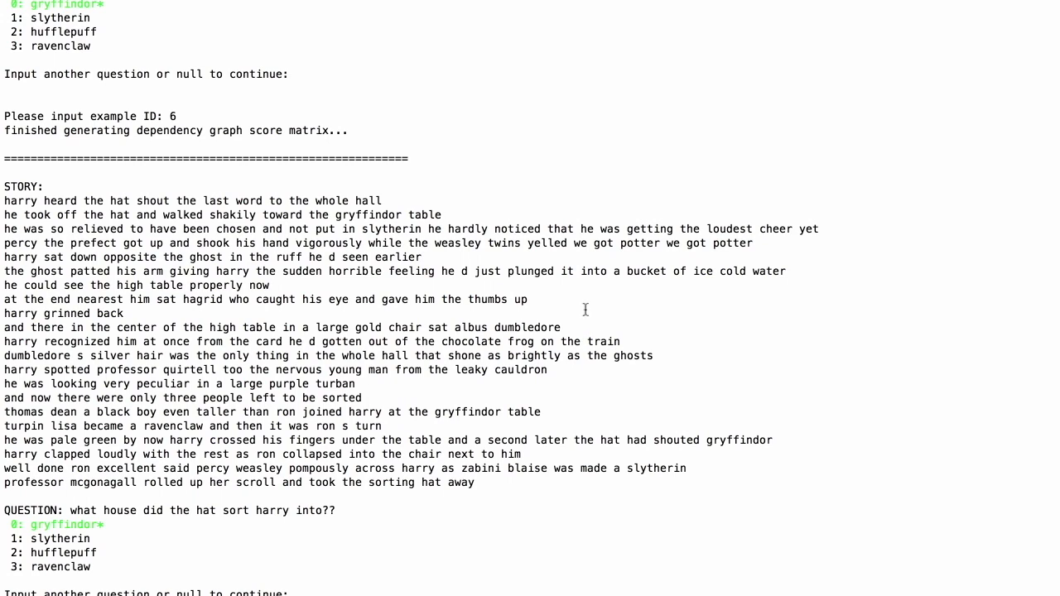
{"action": "mouse_move", "coordinate": [569, 295]}
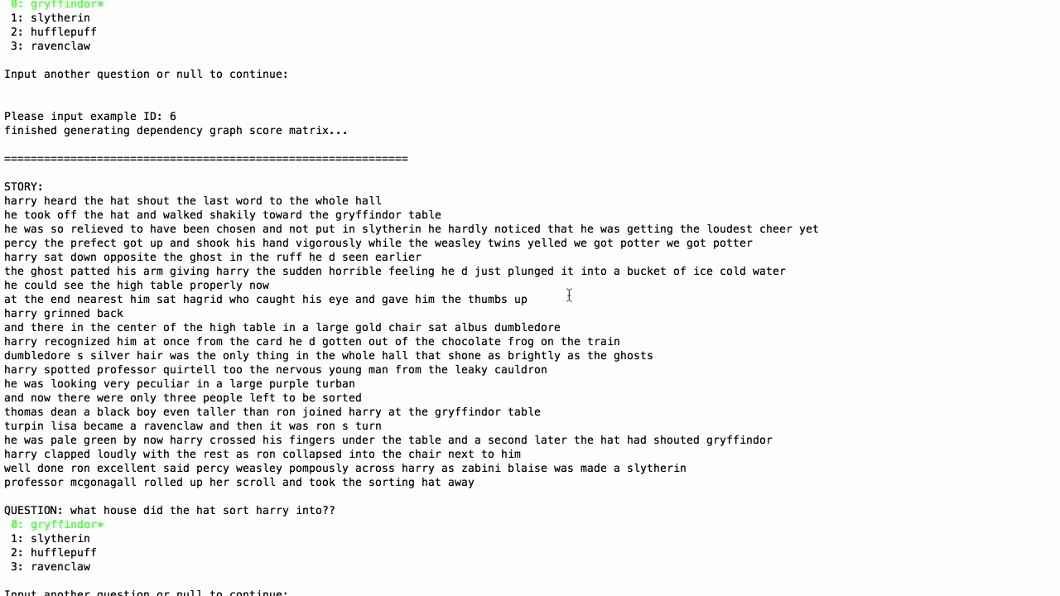
{"action": "mouse_move", "coordinate": [615, 342]}
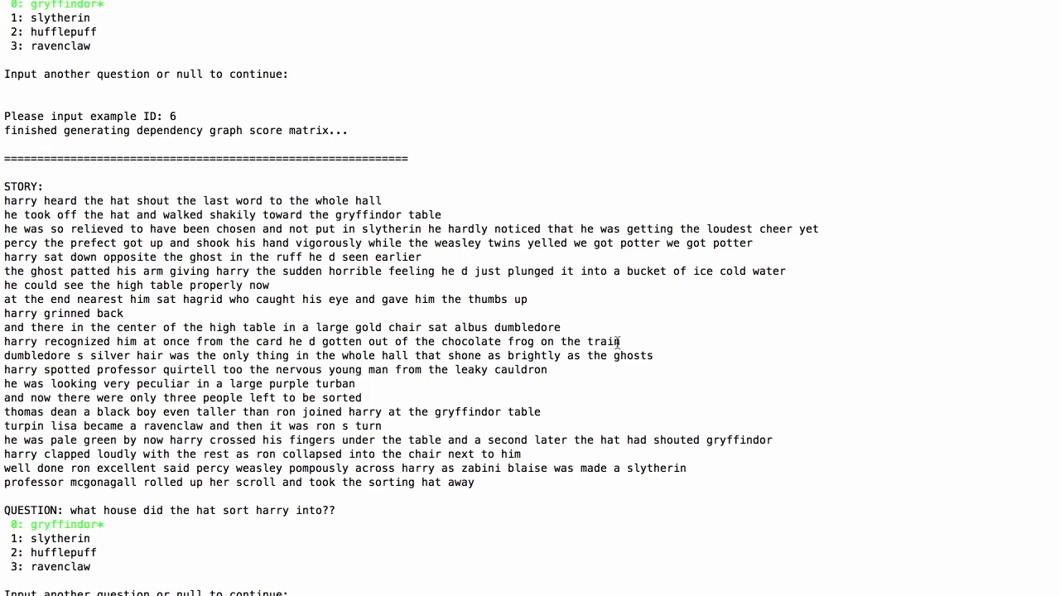
Highlight the story lines about recognizing Dumbledore and scroll to the card-on-the-train answer.
{"action": "left_click_drag", "start_coordinate": [8, 327], "coordinate": [617, 341]}
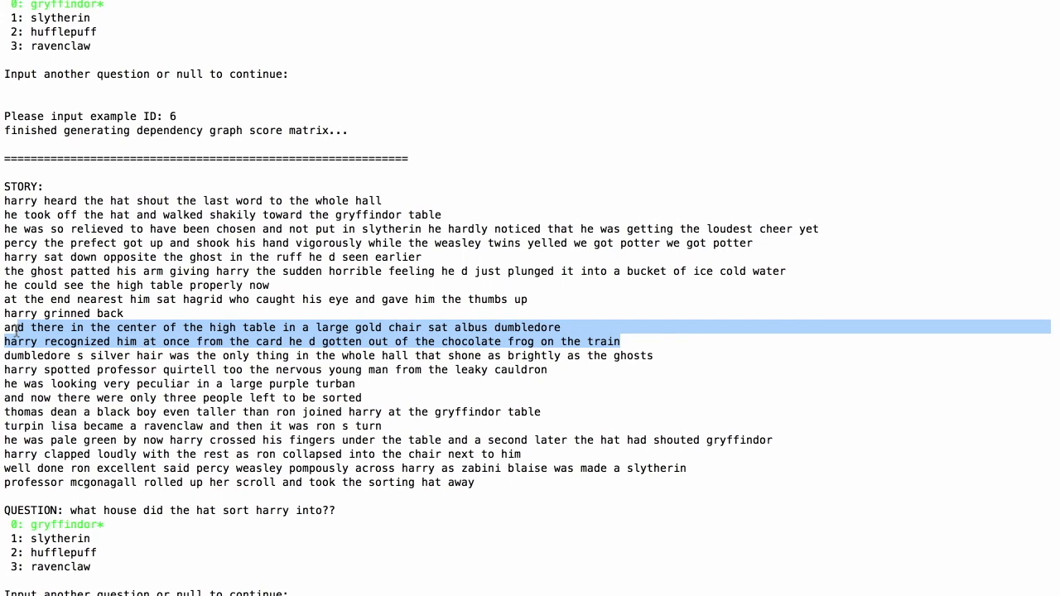
{"action": "mouse_move", "coordinate": [622, 421]}
{"action": "type", "text": "how did harry recognize dumbledore"}
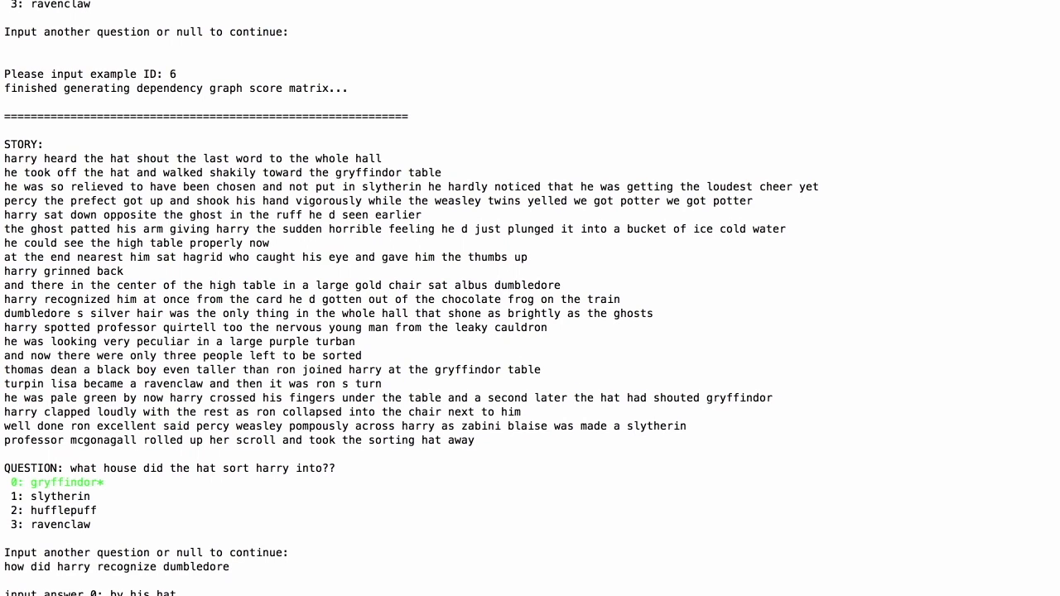
{"action": "scroll", "scroll_direction": "down", "scroll_amount": 3}
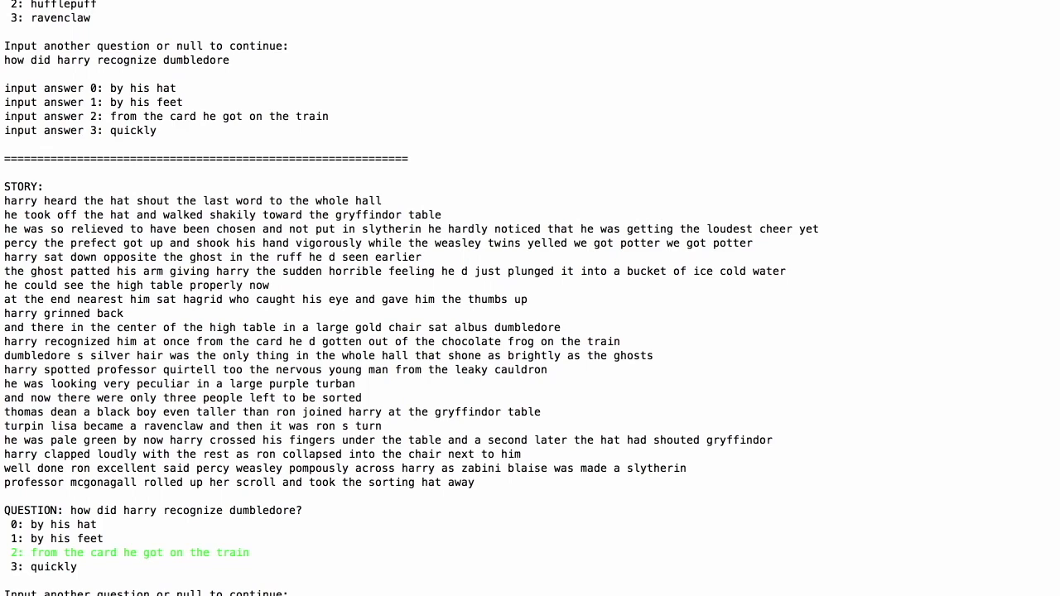
{"action": "mouse_move", "coordinate": [214, 513]}
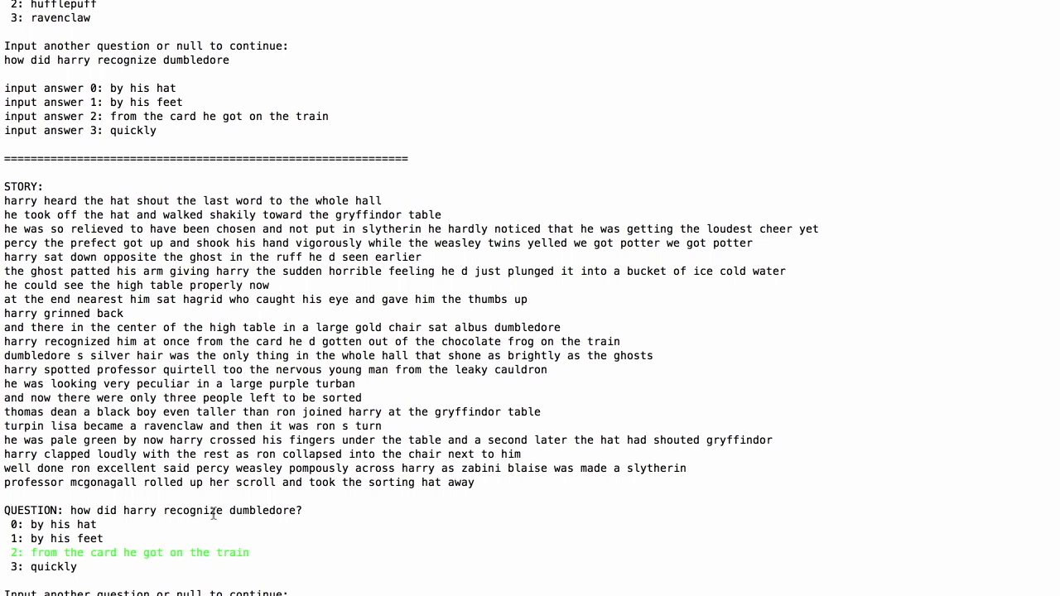
{"action": "mouse_move", "coordinate": [256, 546]}
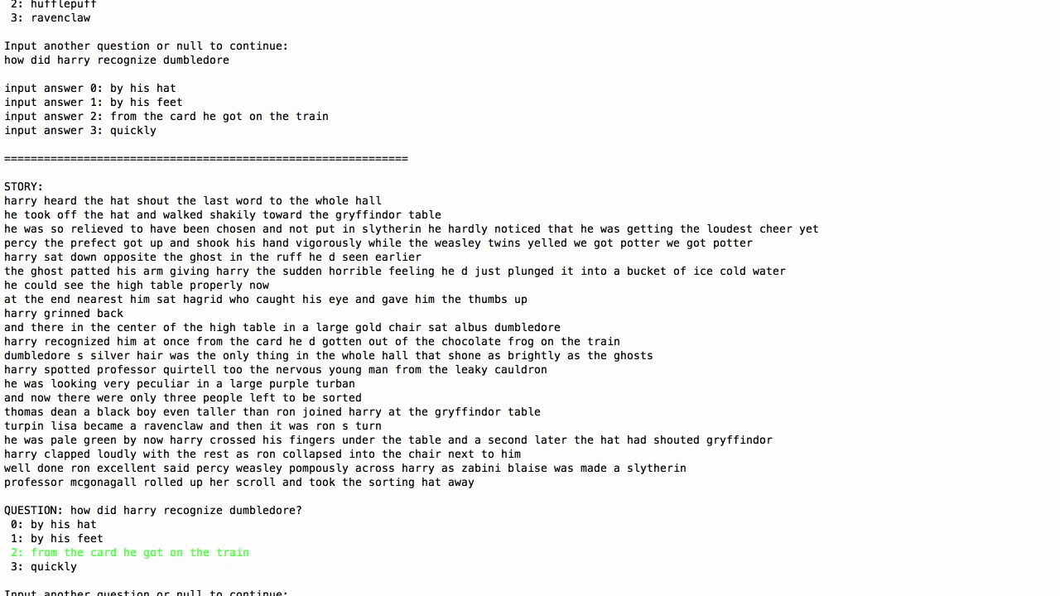
{"action": "mouse_move", "coordinate": [501, 420]}
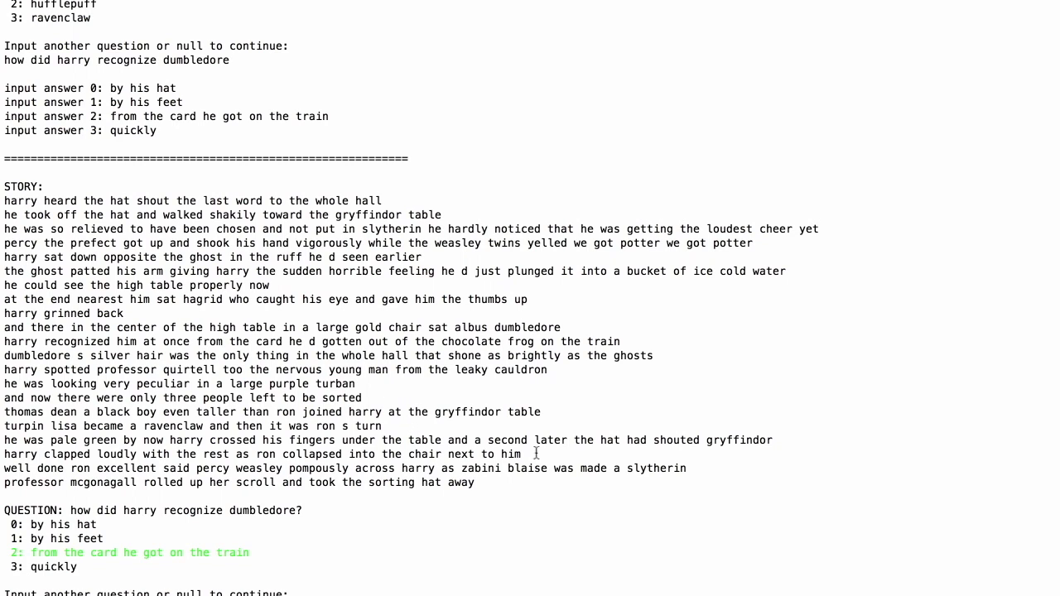
Mark the Ron-collapsing and crossed-fingers story lines, then scroll down to the 'collapsed' answer.
{"action": "triple_click", "coordinate": [249, 453]}
{"action": "type", "text": "what did ron do while everyone clapped"}
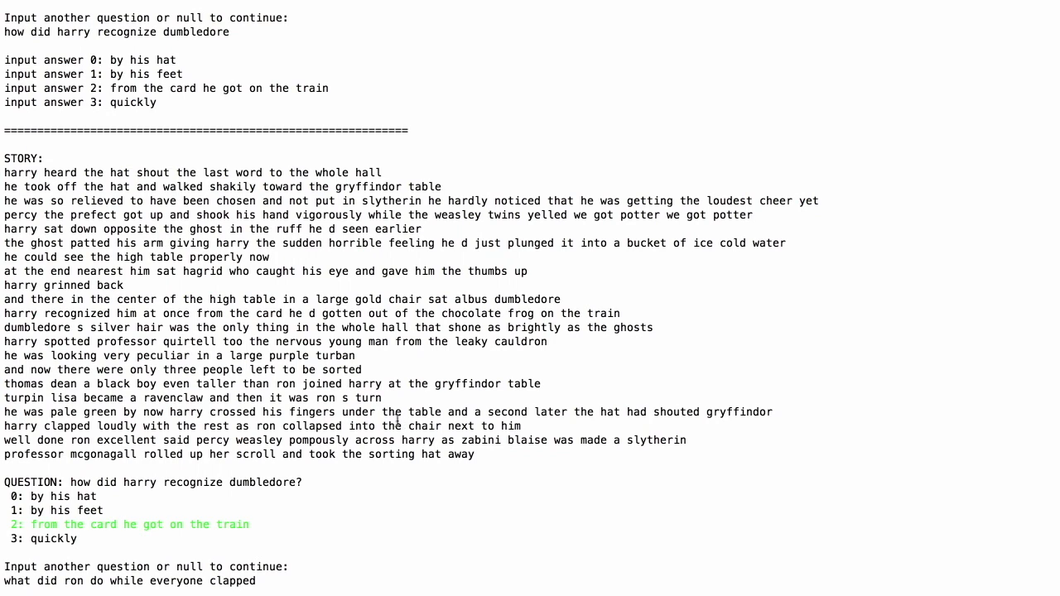
{"action": "left_click_drag", "start_coordinate": [190, 412], "coordinate": [387, 412]}
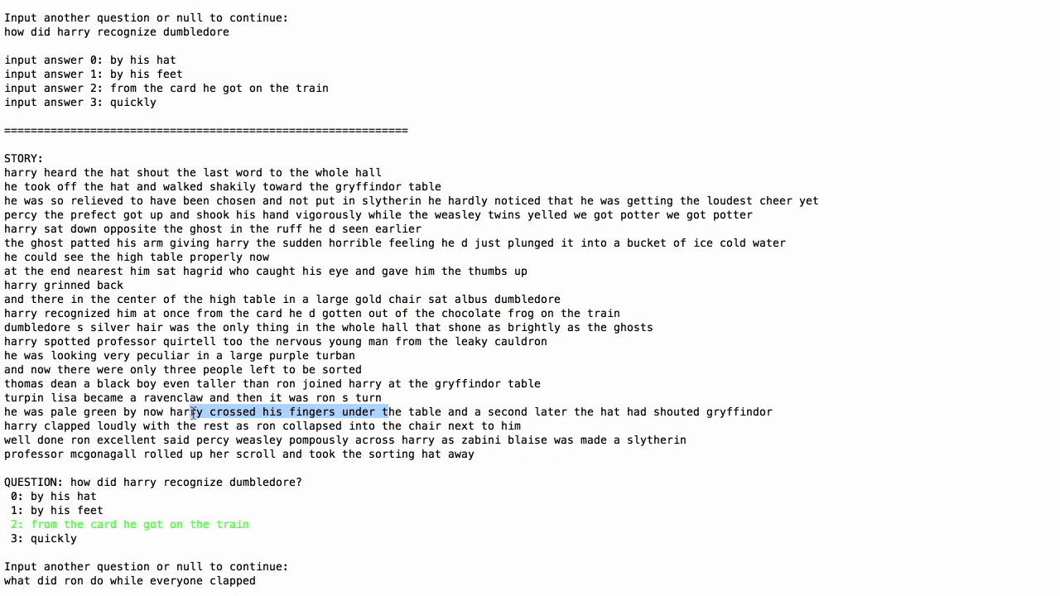
{"action": "scroll", "scroll_direction": "down", "scroll_amount": 3}
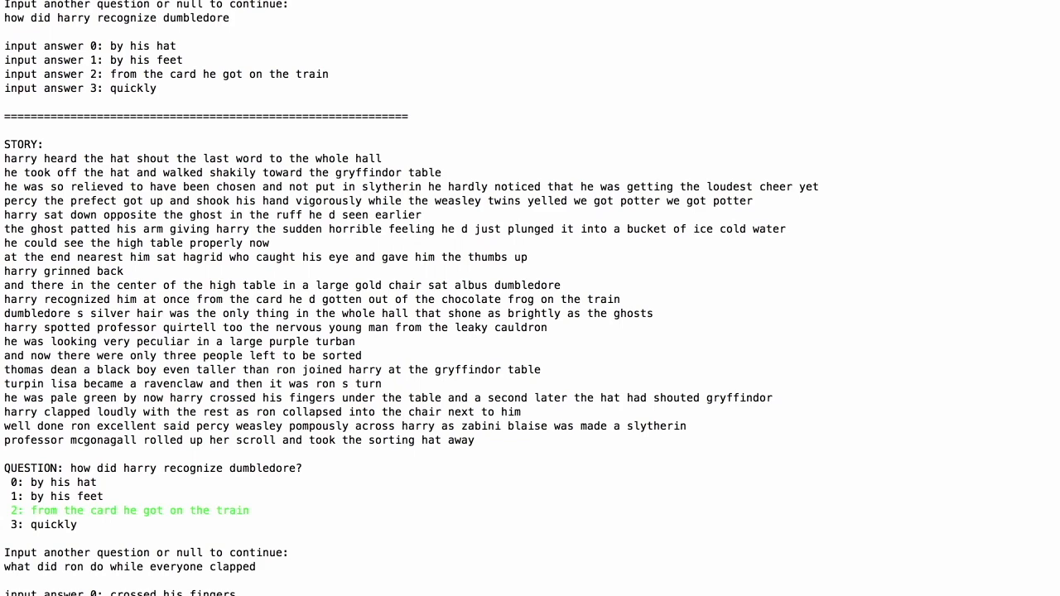
{"action": "scroll", "scroll_direction": "down", "scroll_amount": 3}
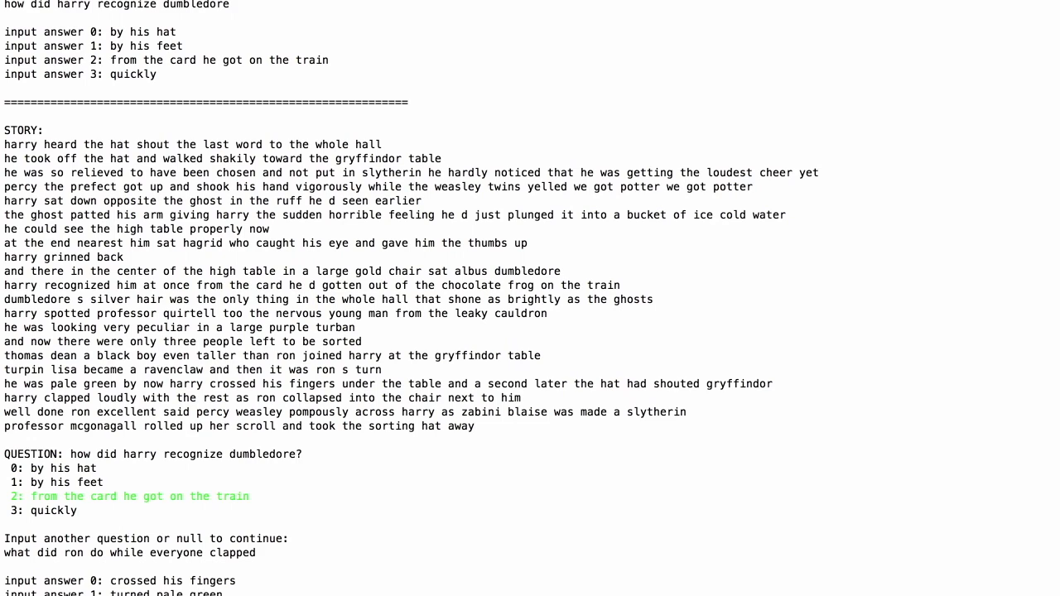
{"action": "scroll", "scroll_direction": "down", "scroll_amount": 3}
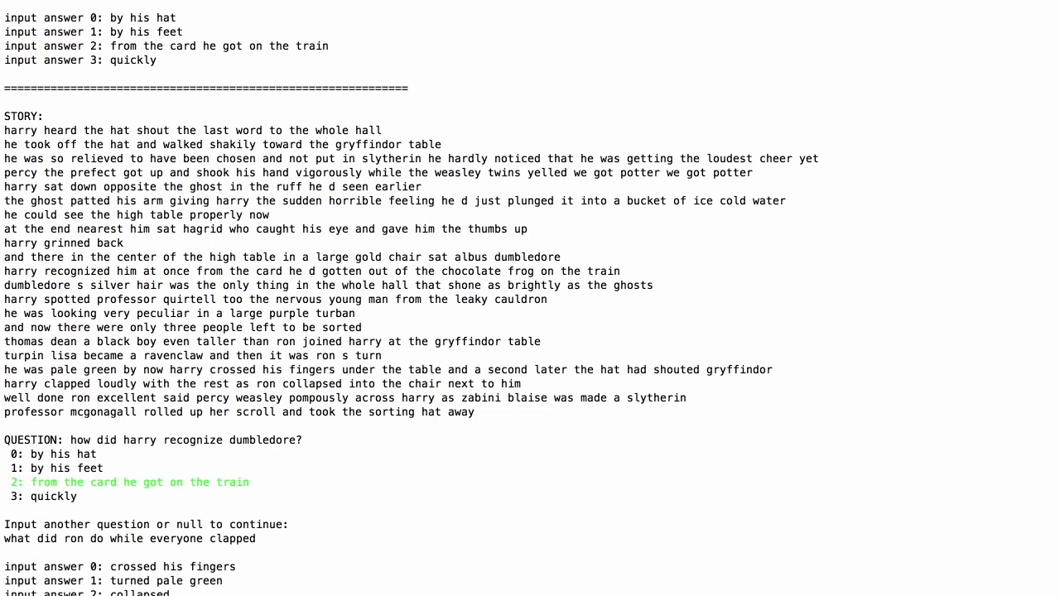
{"action": "scroll", "scroll_direction": "down", "scroll_amount": 3}
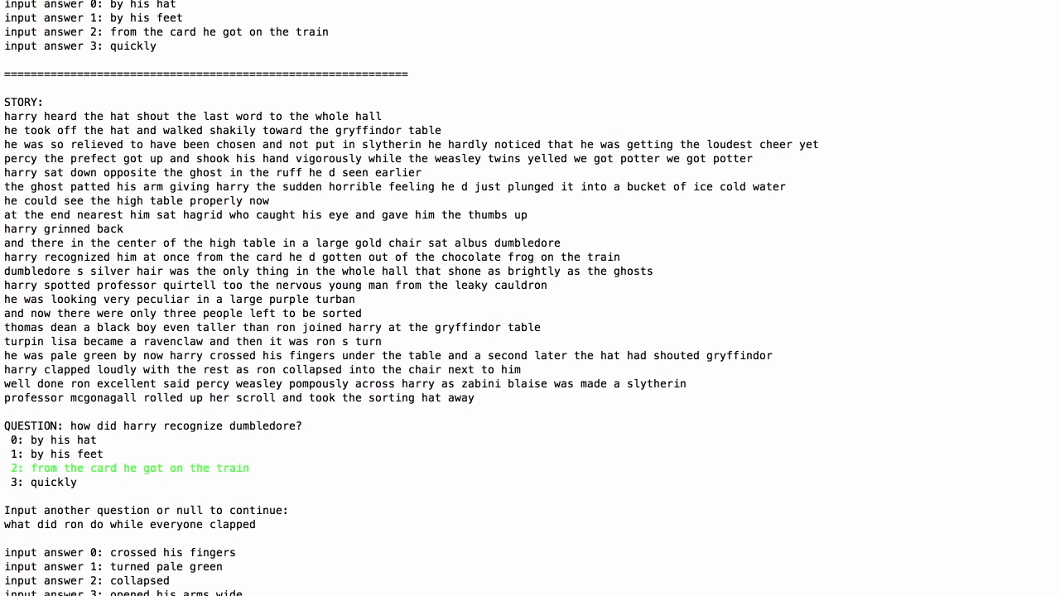
{"action": "scroll", "scroll_direction": "down", "scroll_amount": 3}
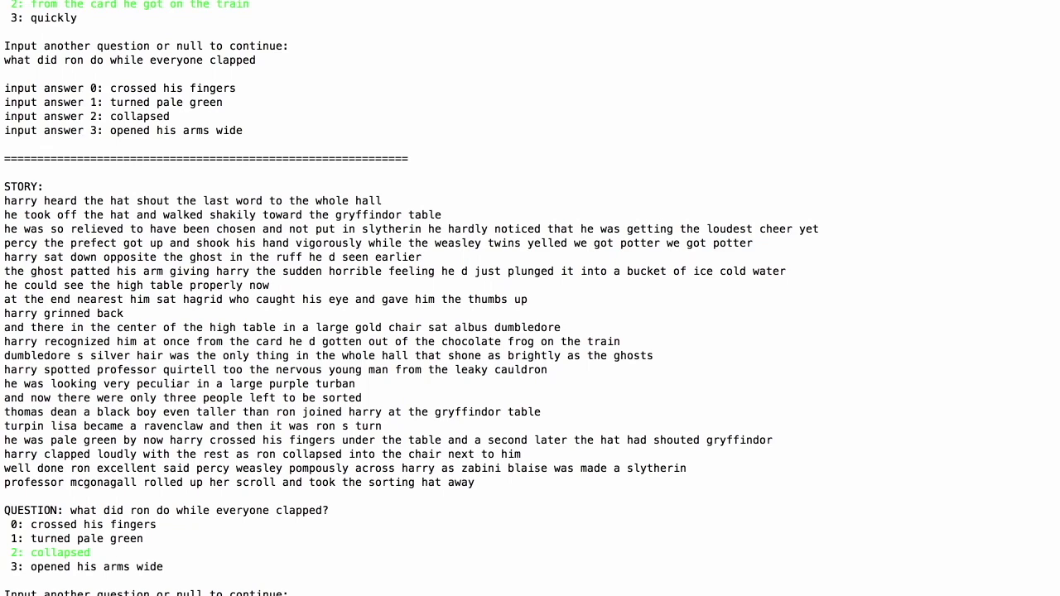